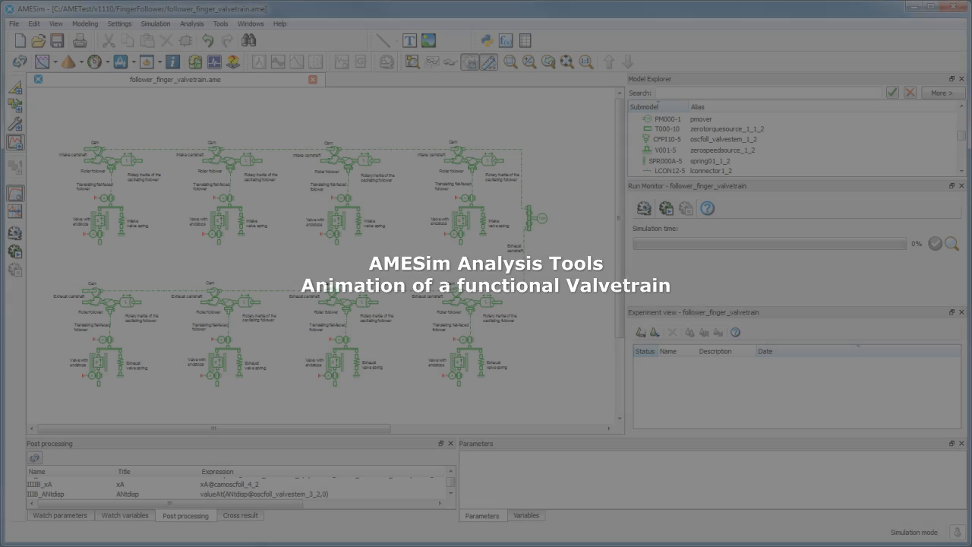
# Open the pmover shaft speed parameter, confirming it is 2000 rev/min
pyautogui.click(509, 62)
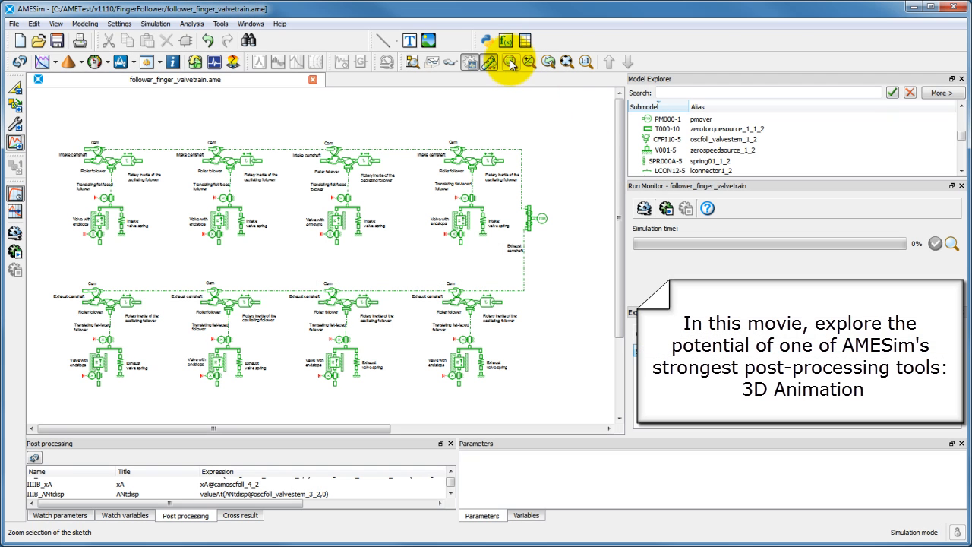
pyautogui.moveTo(262, 97); pyautogui.dragTo(431, 282)
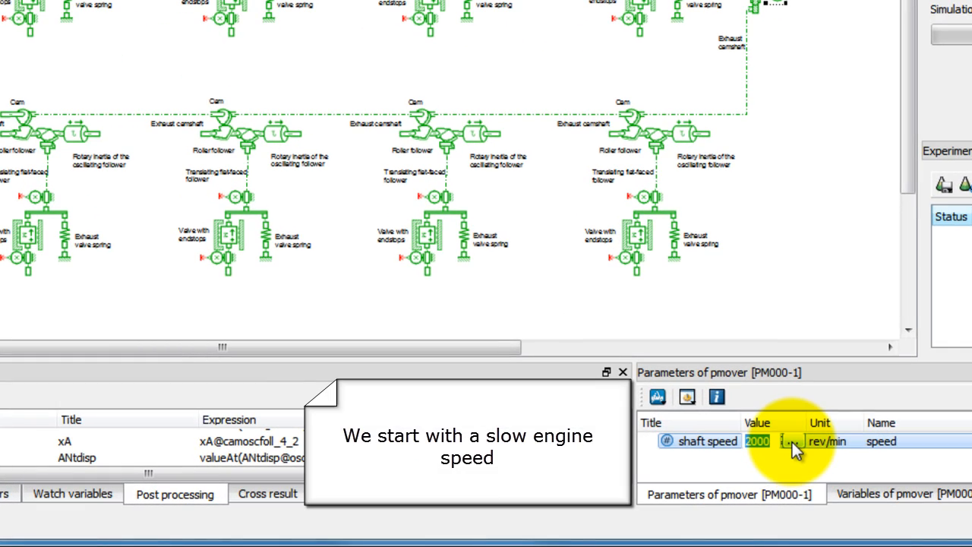
pyautogui.moveTo(805, 304)
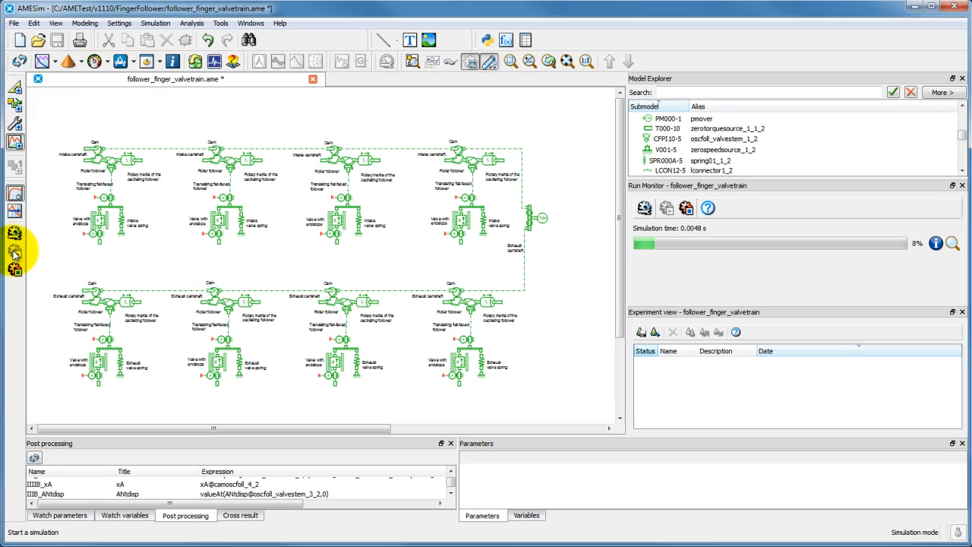
pyautogui.click(644, 208)
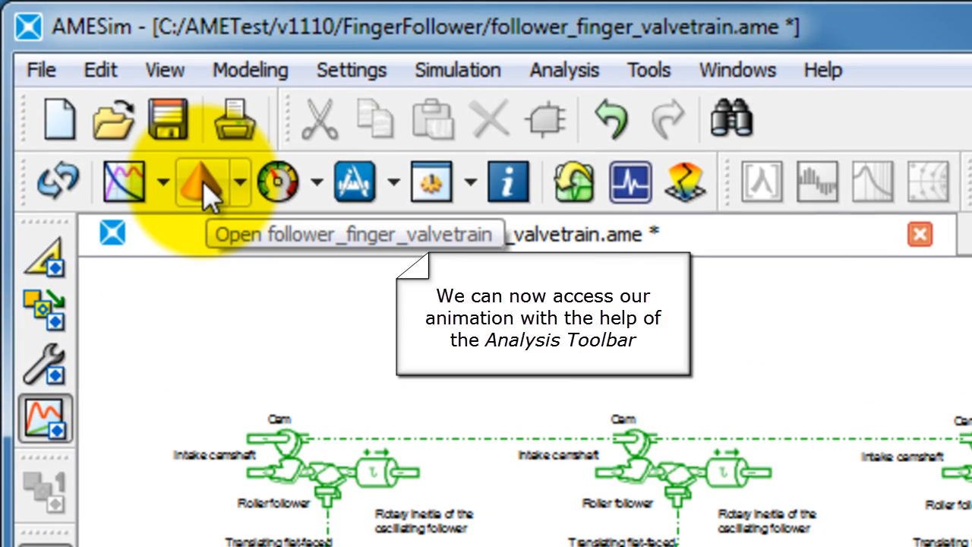
# Open the valvetrain 3D animation and play it
pyautogui.click(201, 181)
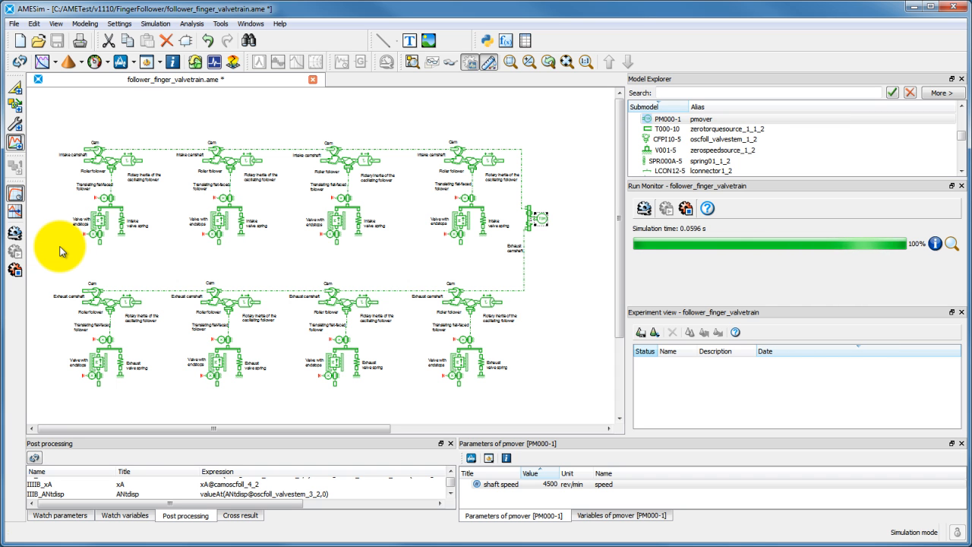
pyautogui.click(458, 38)
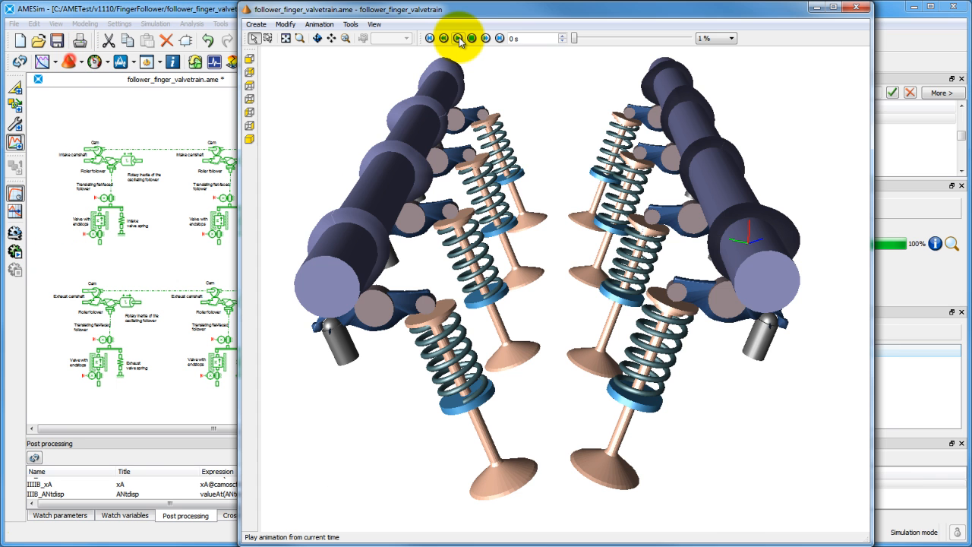
pyautogui.click(458, 38)
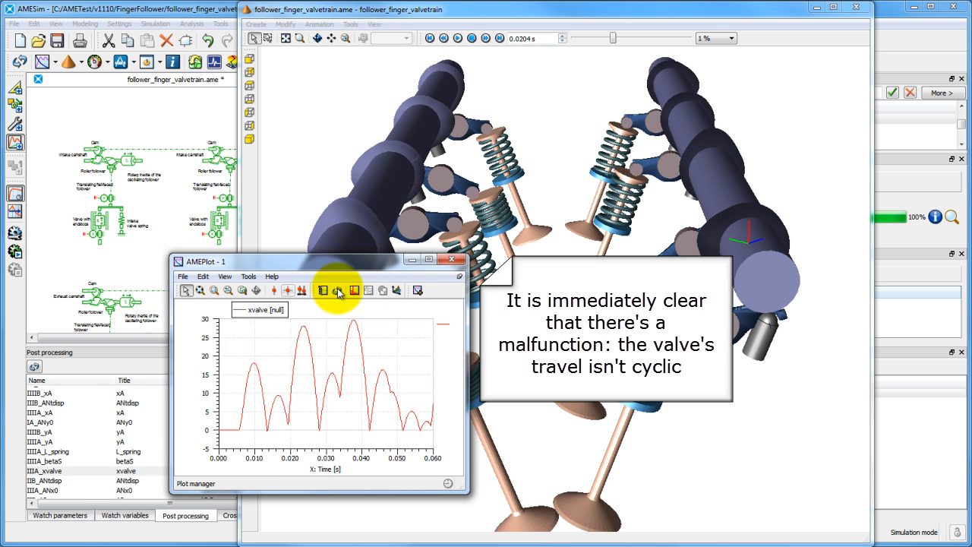
pyautogui.click(337, 290)
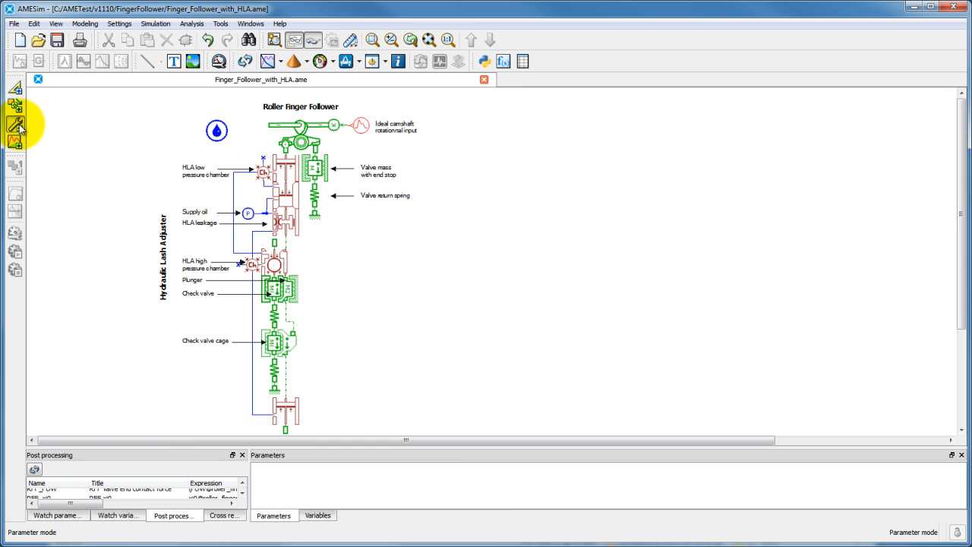
# Confirm the Wcamshaft global parameter at 2000 rpm in Global parameters
pyautogui.click(17, 126)
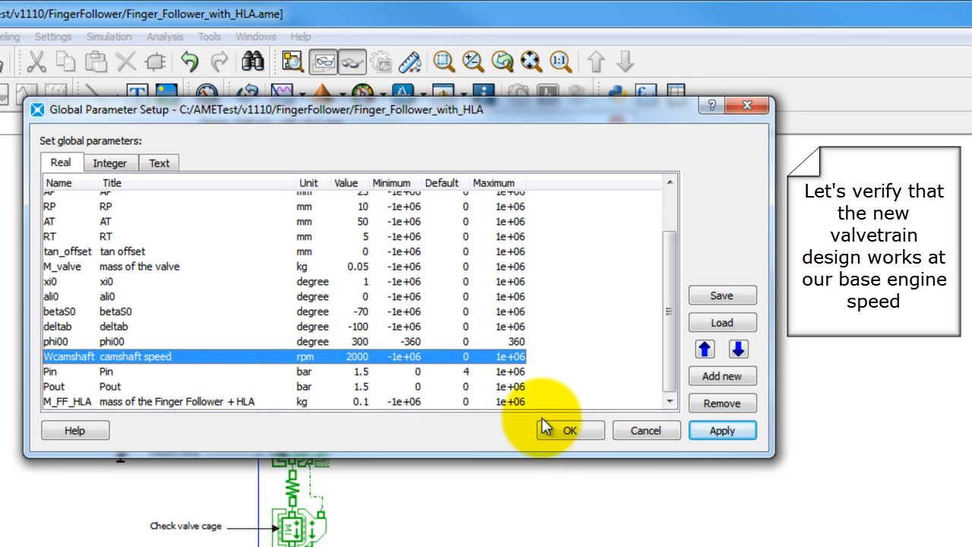
pyautogui.click(569, 430)
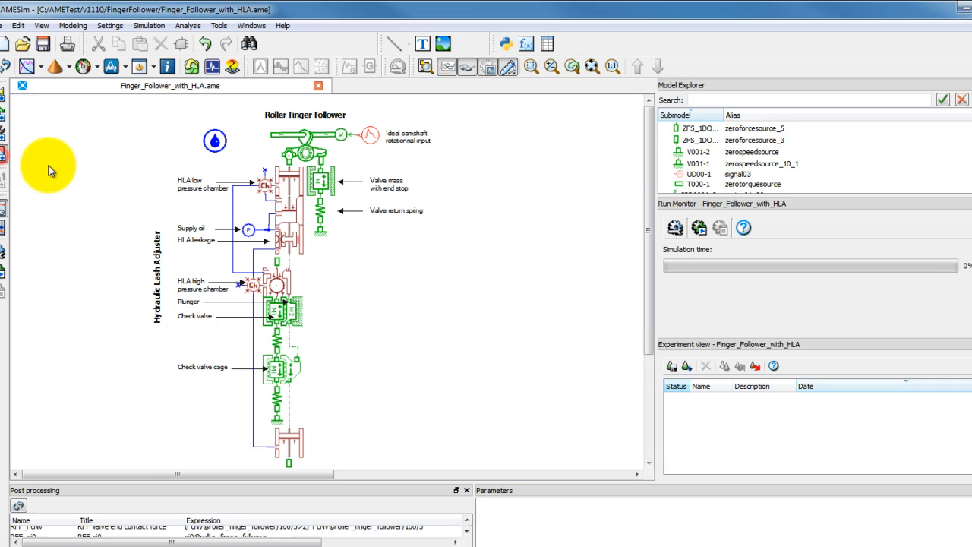
# Run the HLA roller finger follower simulation
pyautogui.click(674, 228)
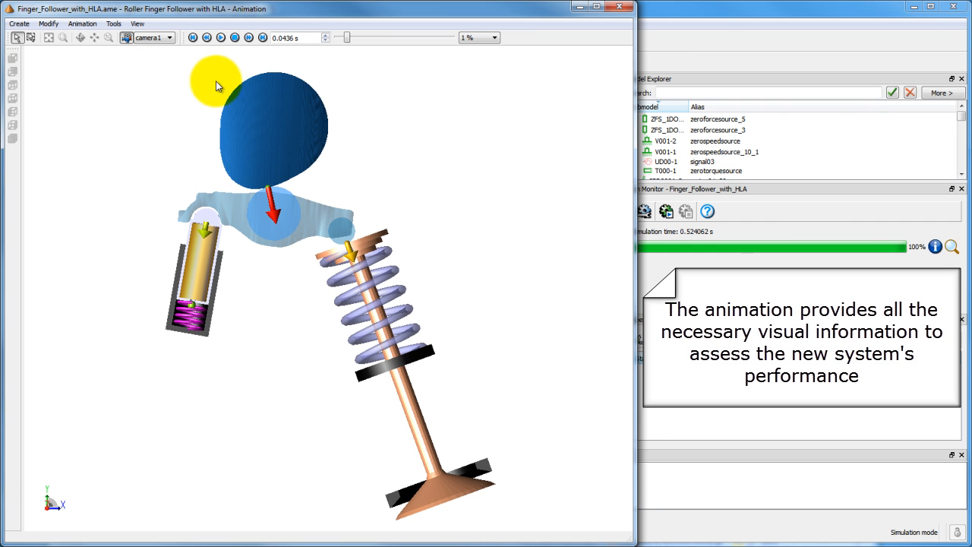
# Play the HLA follower animation through the cycle
pyautogui.click(205, 37)
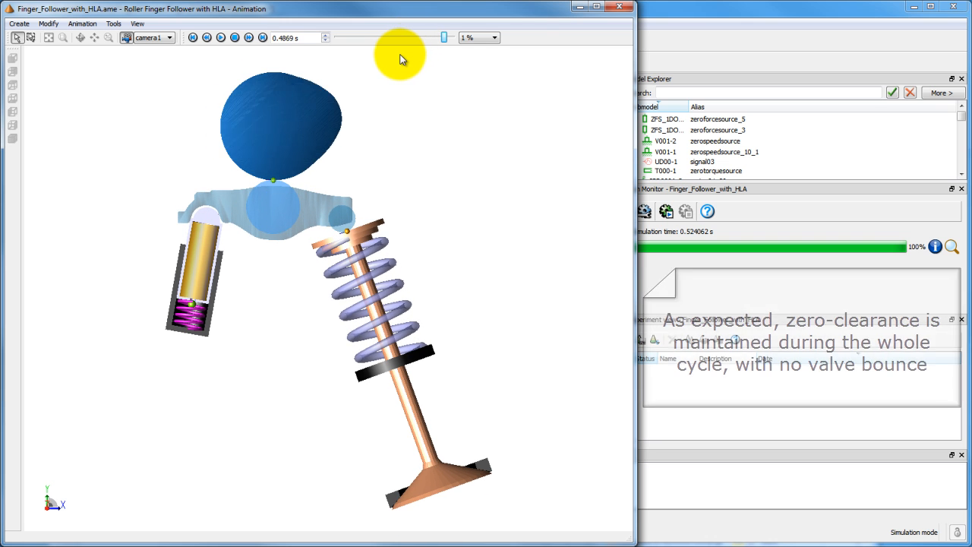
pyautogui.click(221, 38)
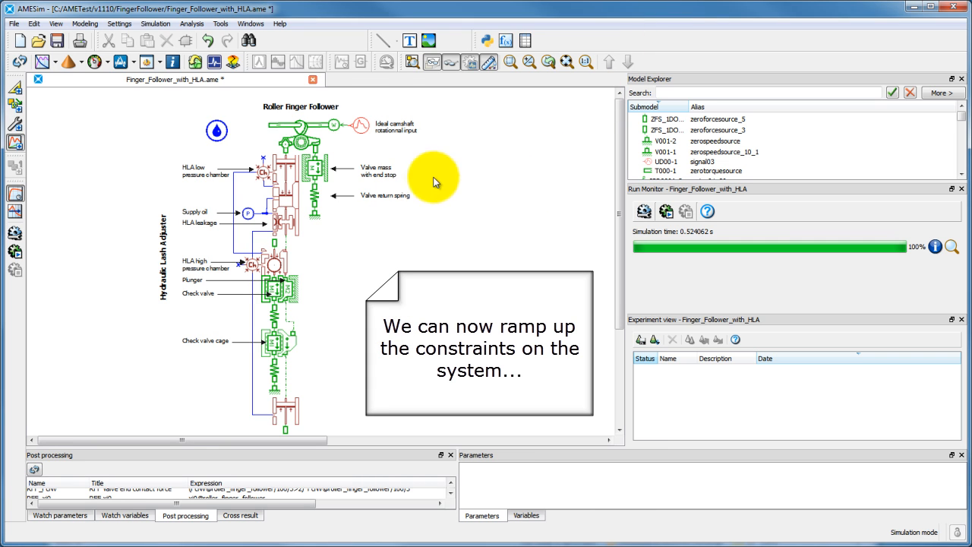
# Enter 7500 rpm for Wcamshaft in Settings > Global parameters
pyautogui.click(119, 23)
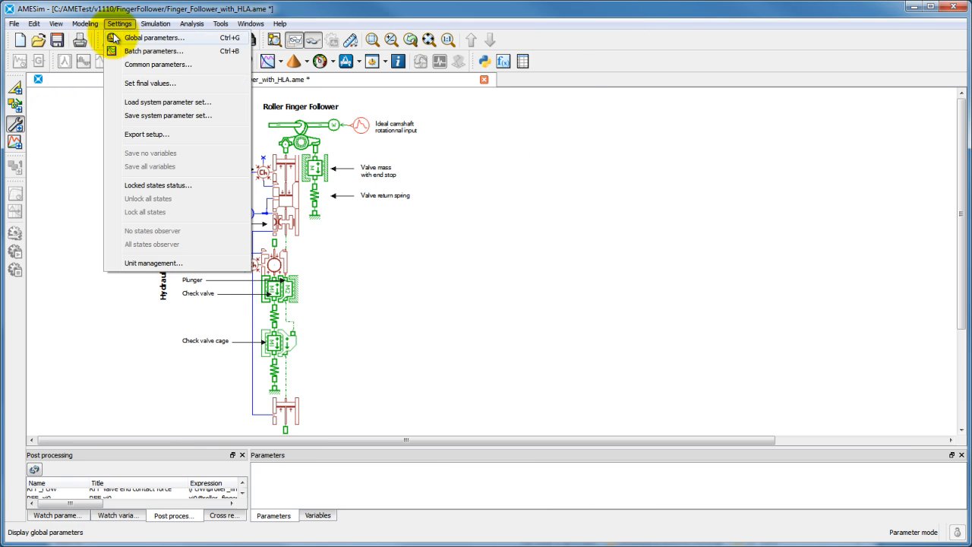
pyautogui.click(153, 38)
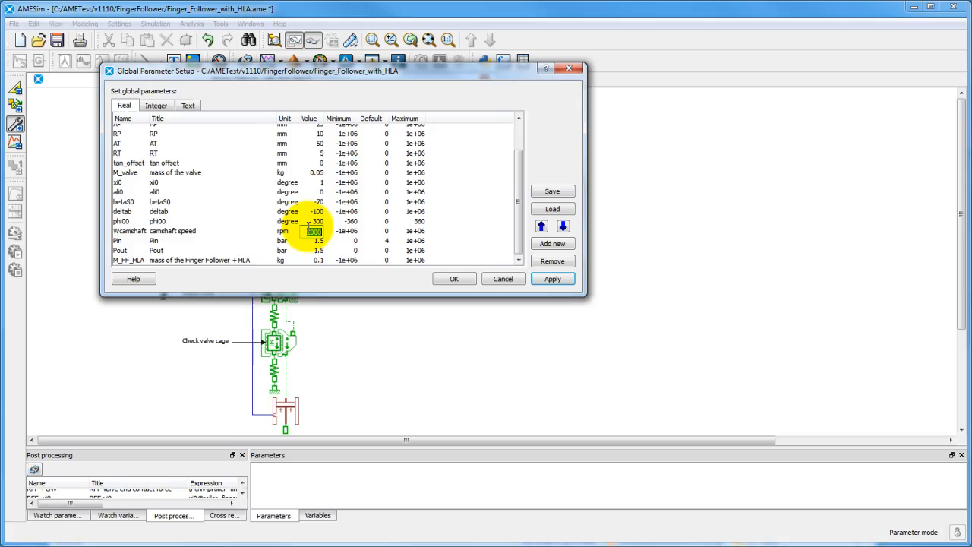
pyautogui.write('7500')
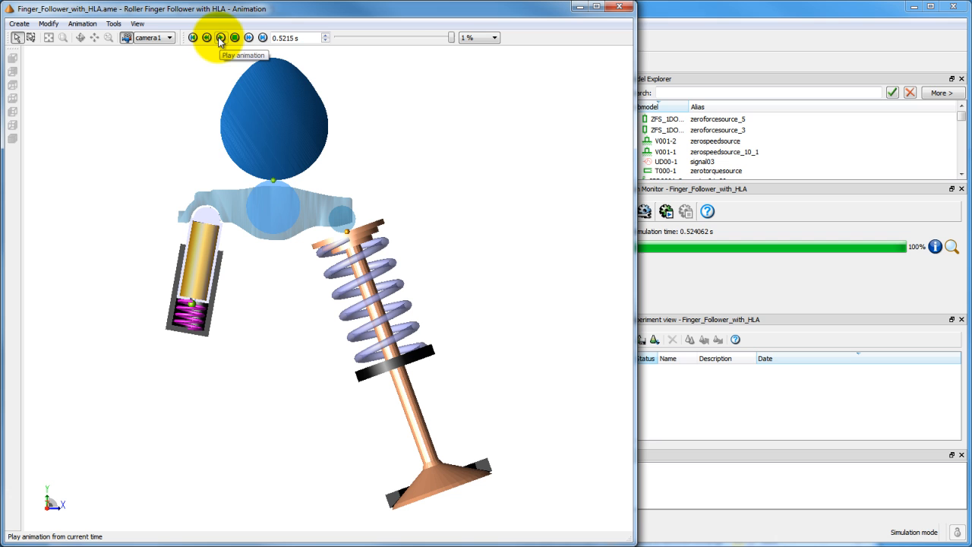
# Play and resume the HLA follower animation at 7500 rpm camshaft speed
pyautogui.click(220, 37)
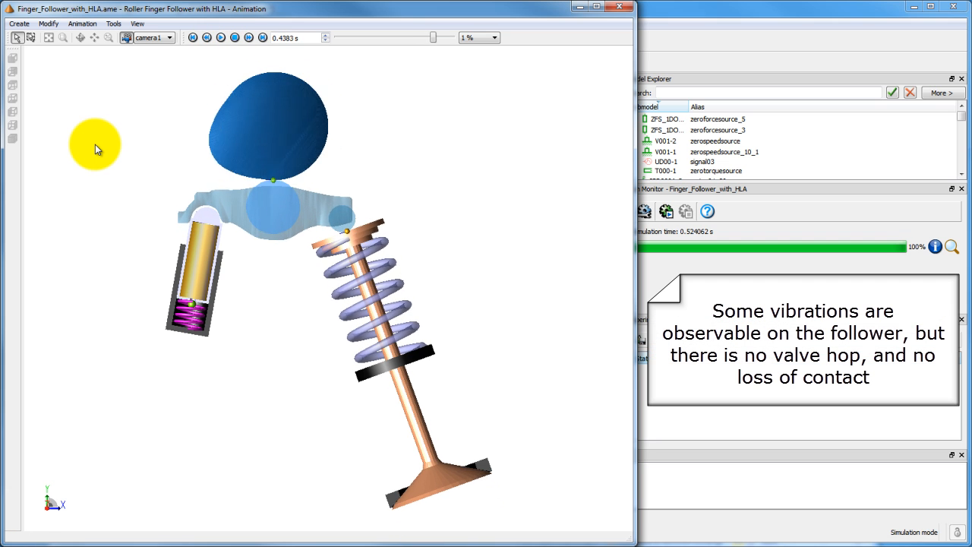
pyautogui.click(234, 37)
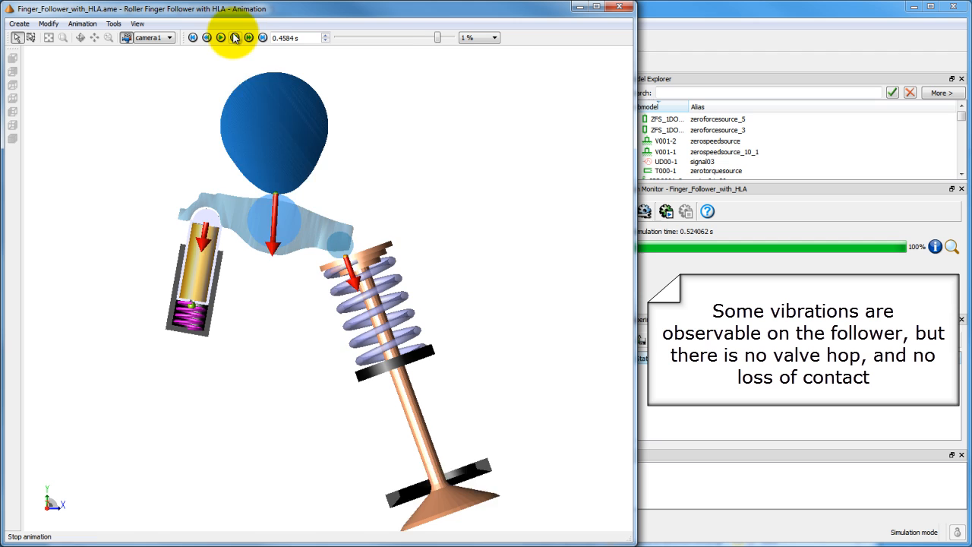